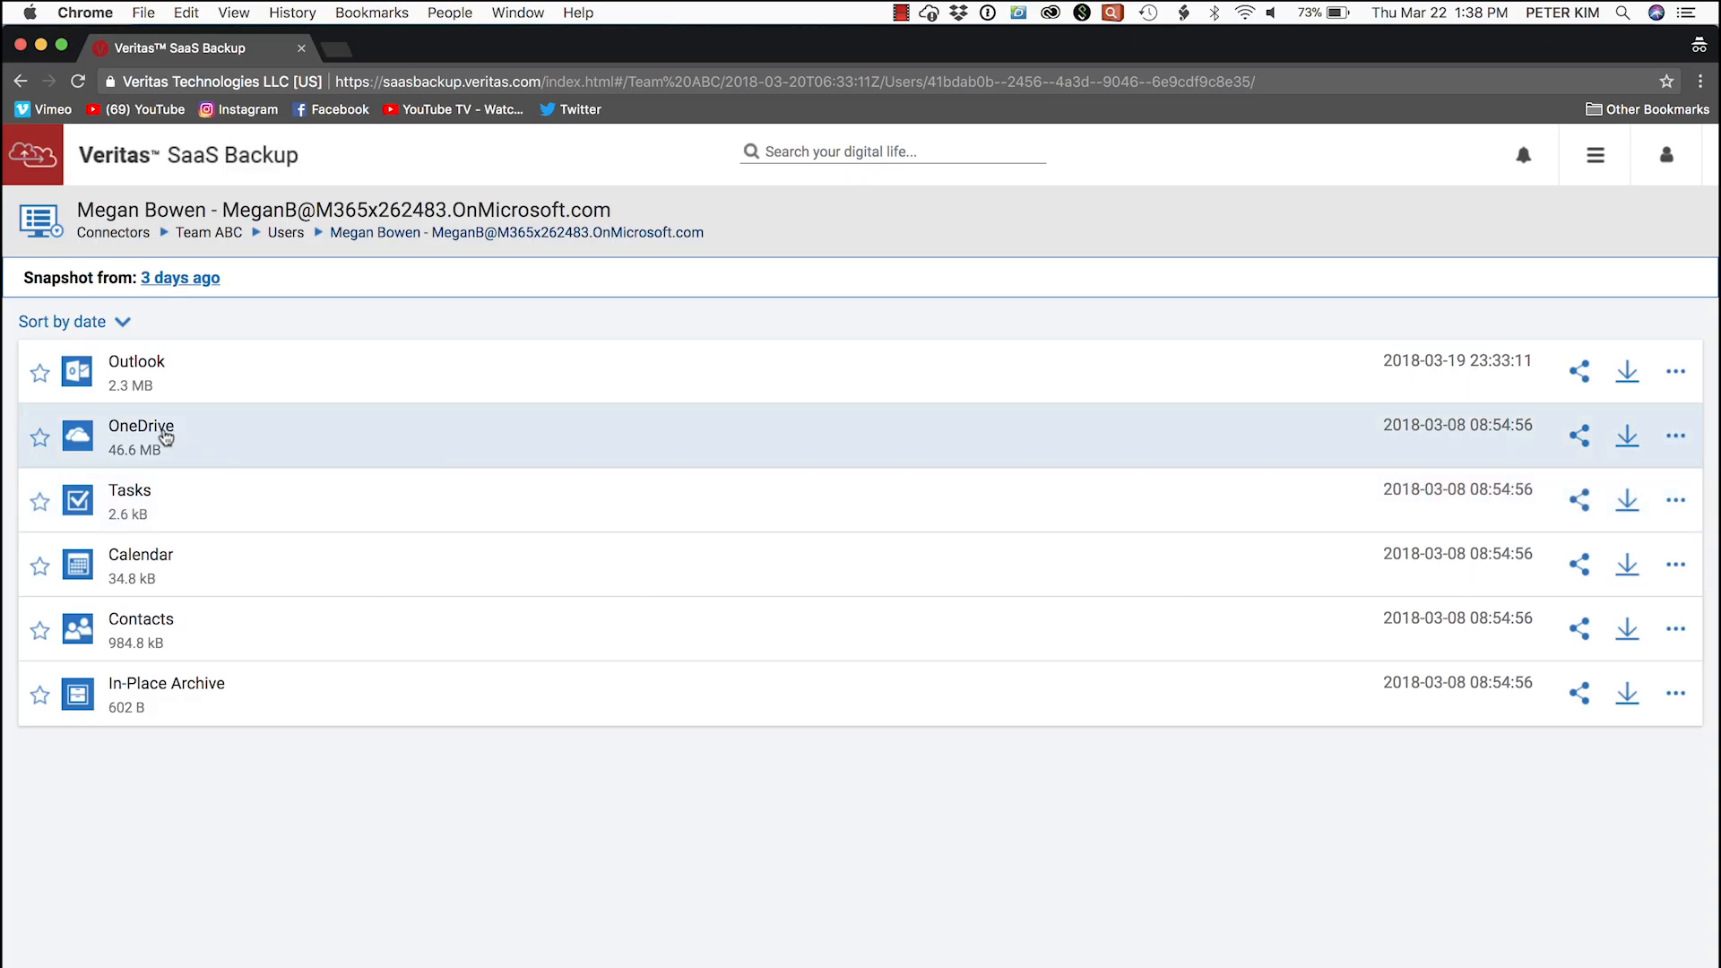
Browse into Megan Bowen's backed-up OneDrive Documents folder to locate RD Expense Report.pptx.
left_click(140, 427)
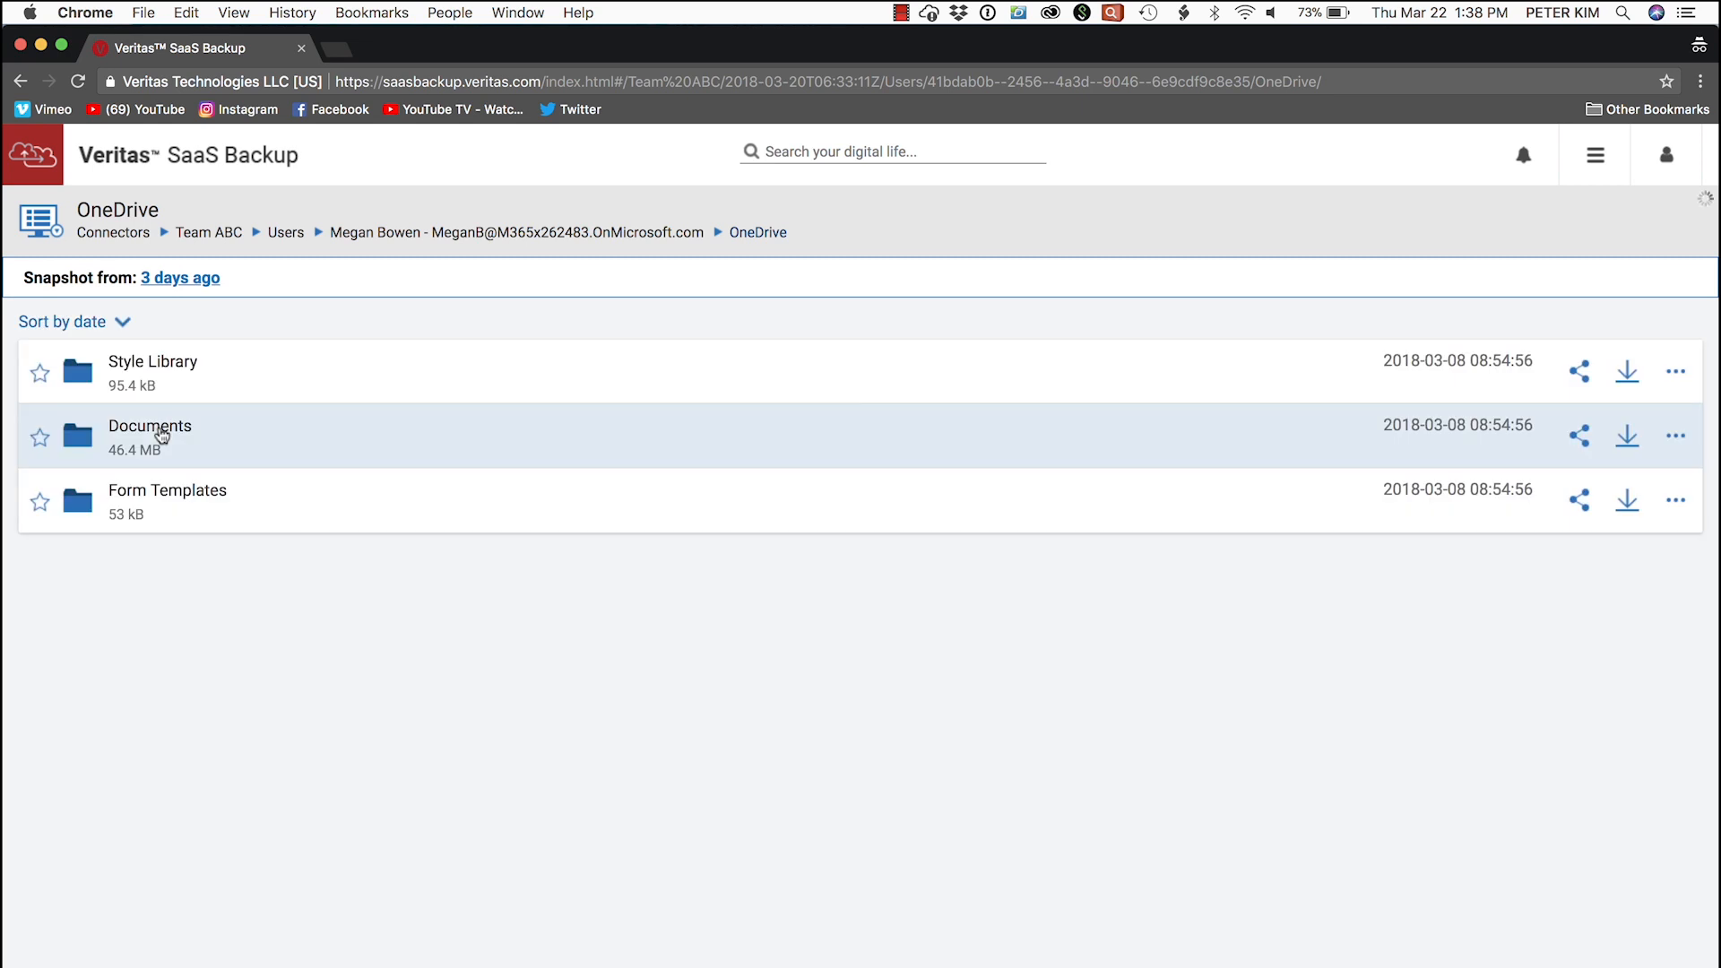
left_click(150, 426)
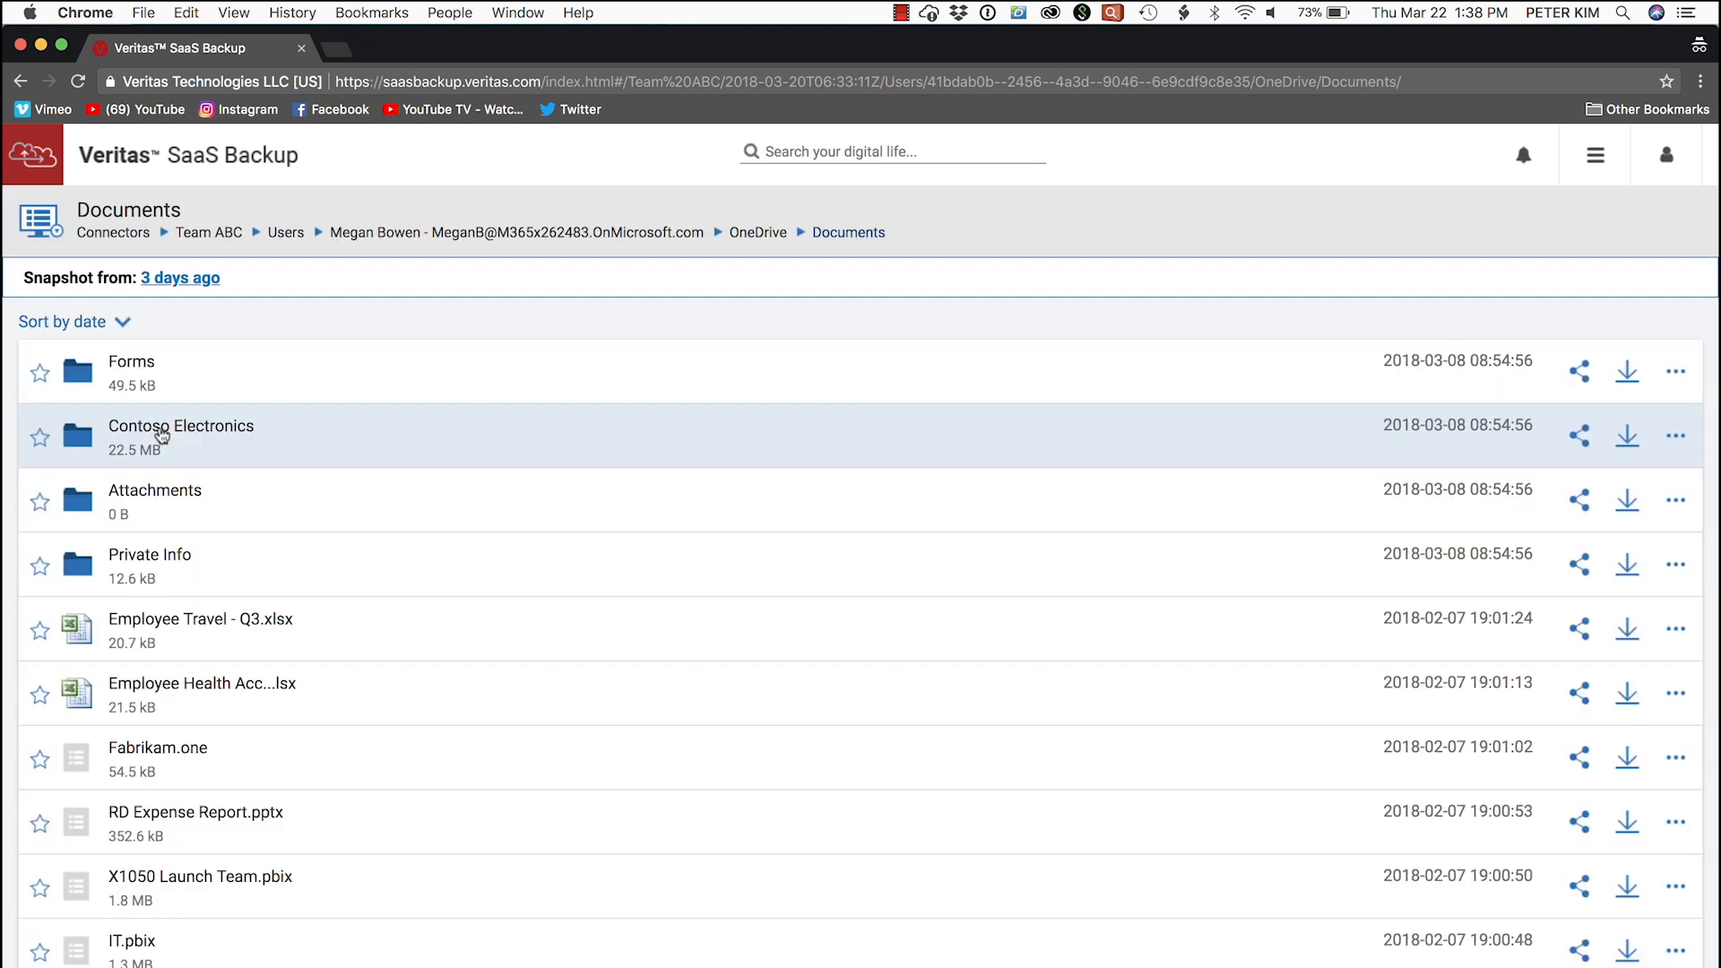